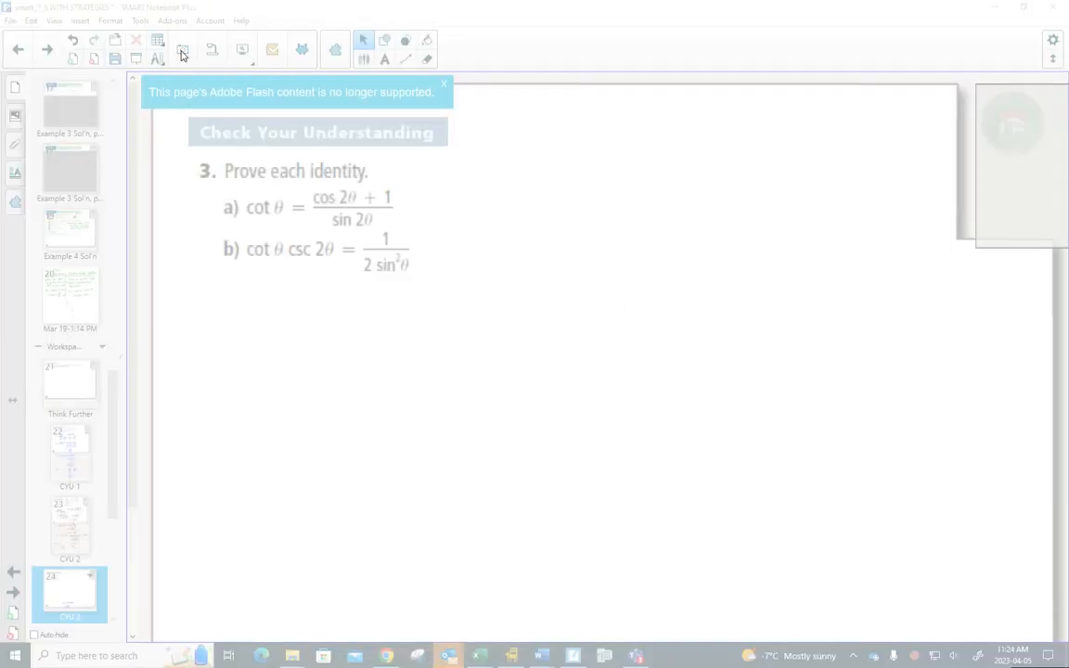
Screen-capture part b) and send it to a new SMART Notebook page
click(182, 49)
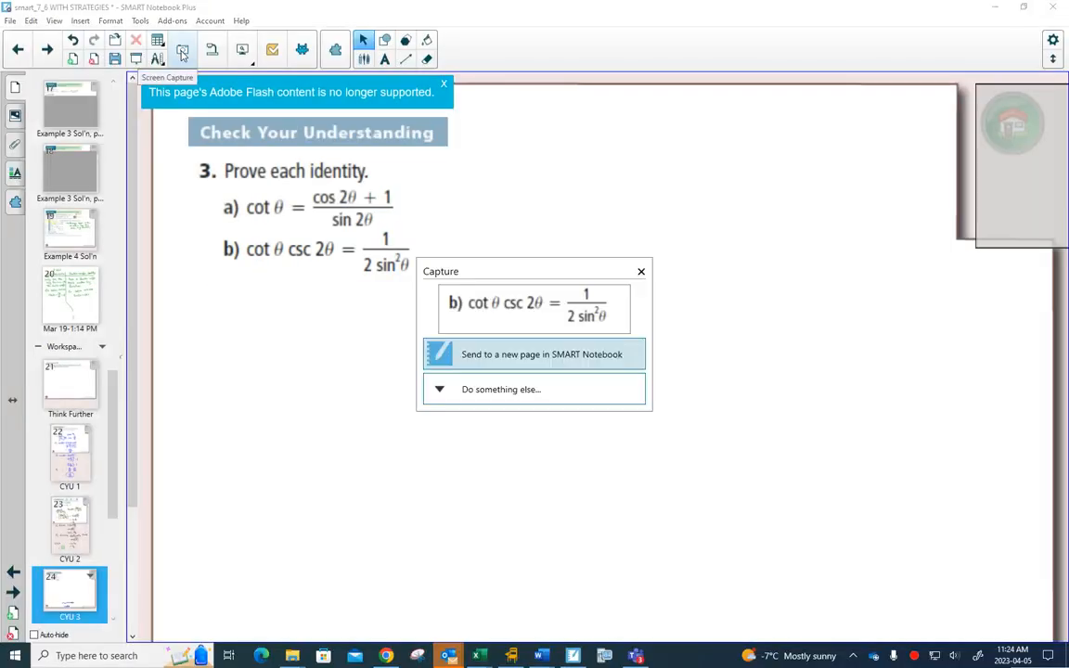
click(541, 354)
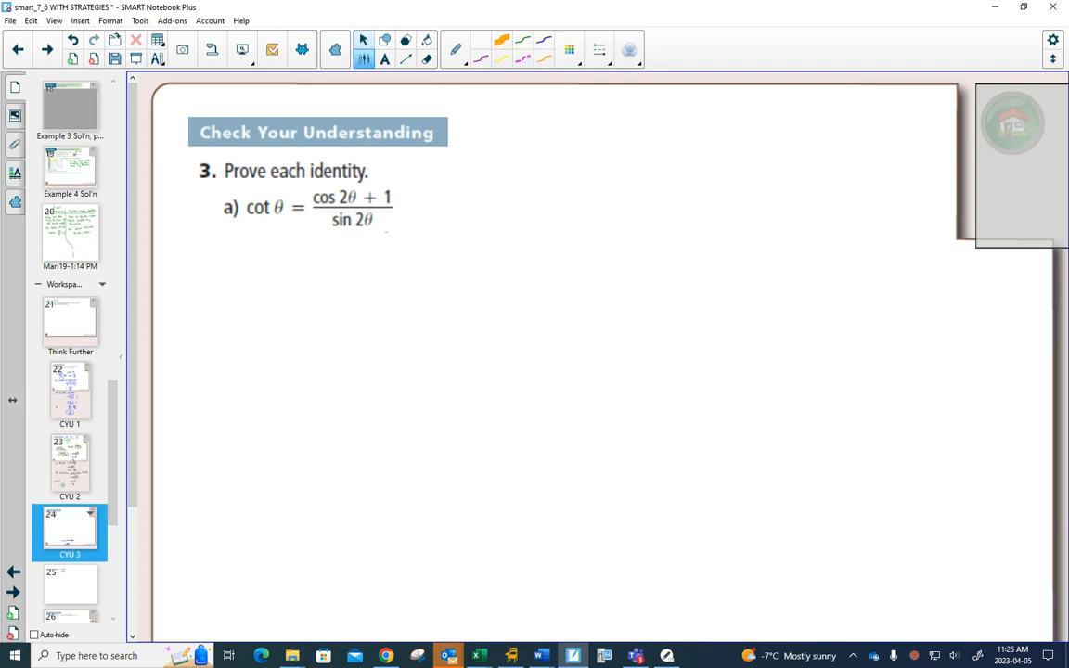
Draw a black divider and write cos θ/sin θ, expanding the right to 2cos²θ/(2 sin θ cos θ)
drag(309, 234, 352, 575)
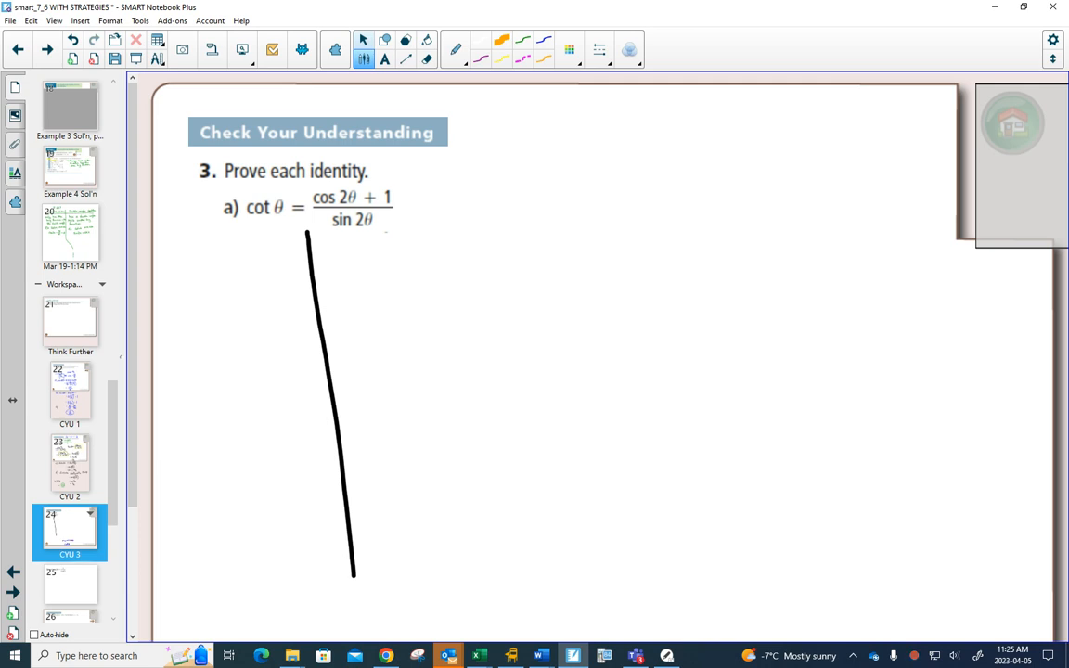
drag(354, 306, 548, 308)
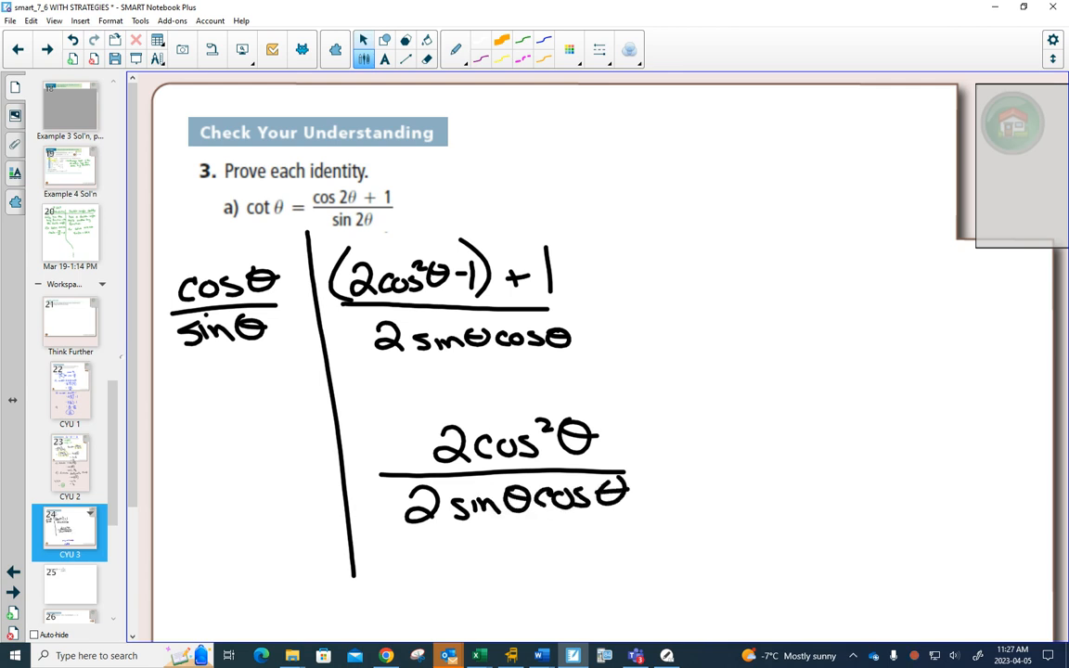
In red, cross out the 2s, the squared exponent and cos θ in the denominator
drag(473, 417, 404, 534)
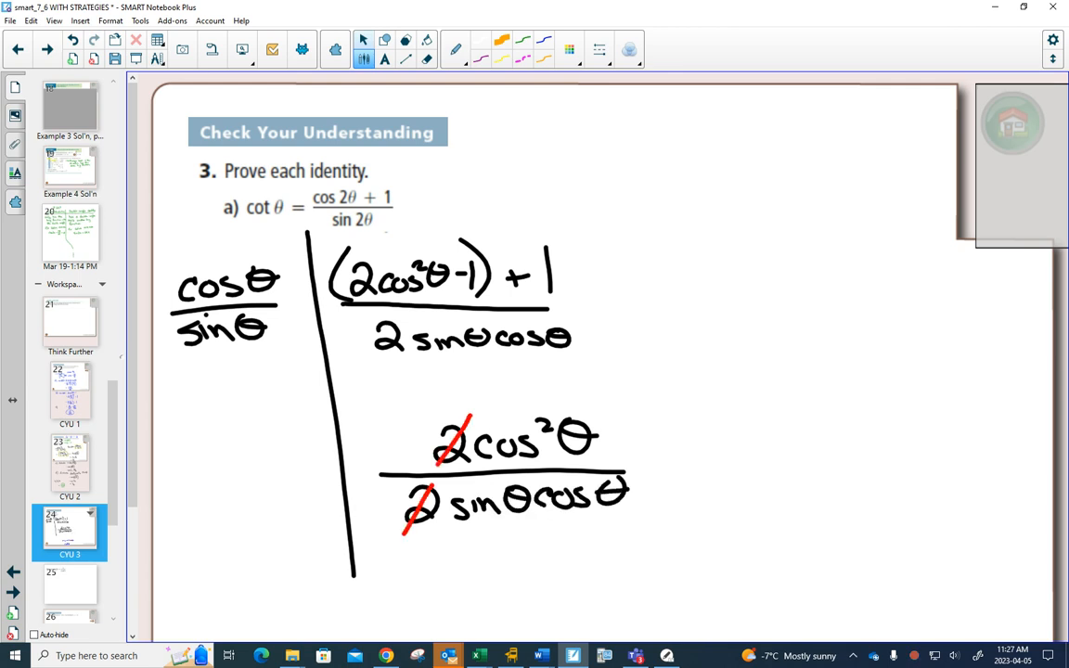
drag(529, 417, 552, 436)
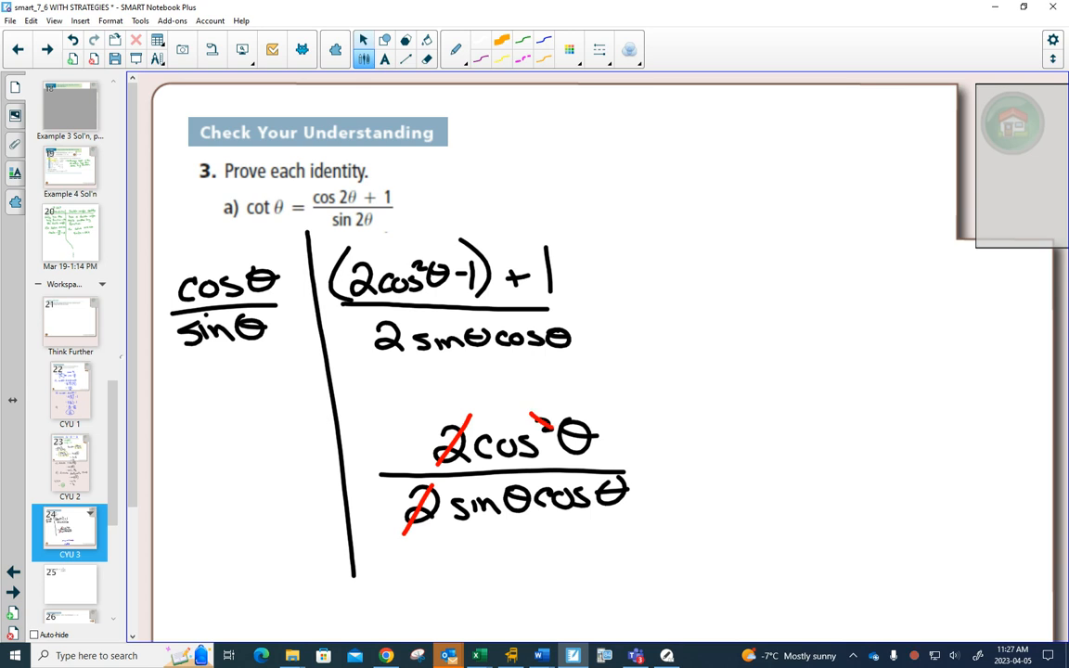
drag(538, 504, 640, 482)
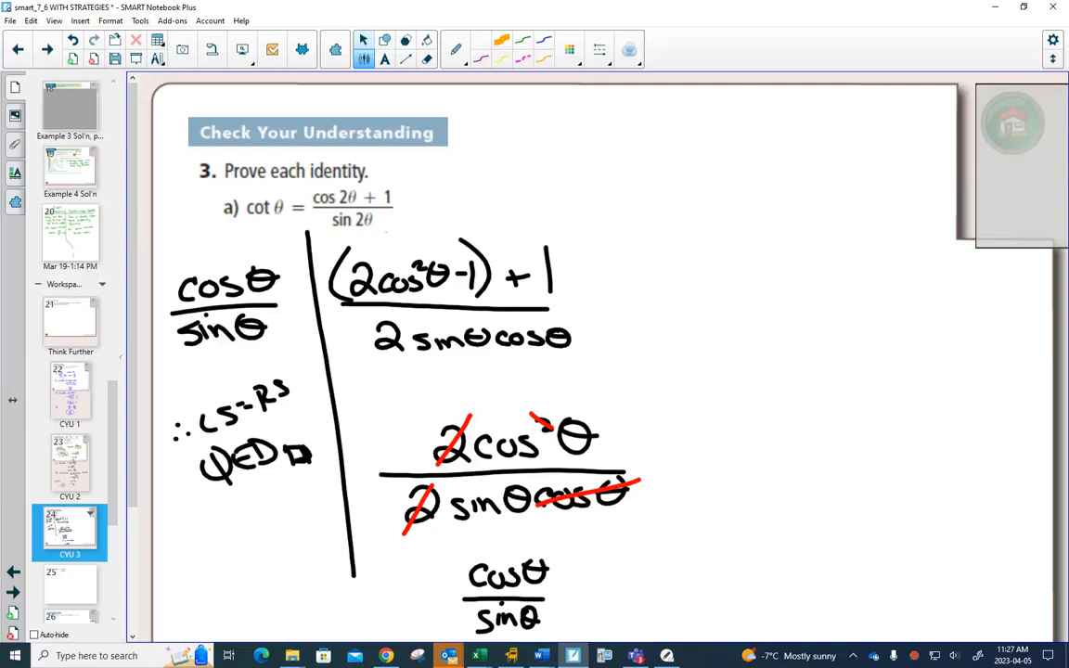
On page 25, draw a divider below part b) and write cos θ/sin θ
click(70, 583)
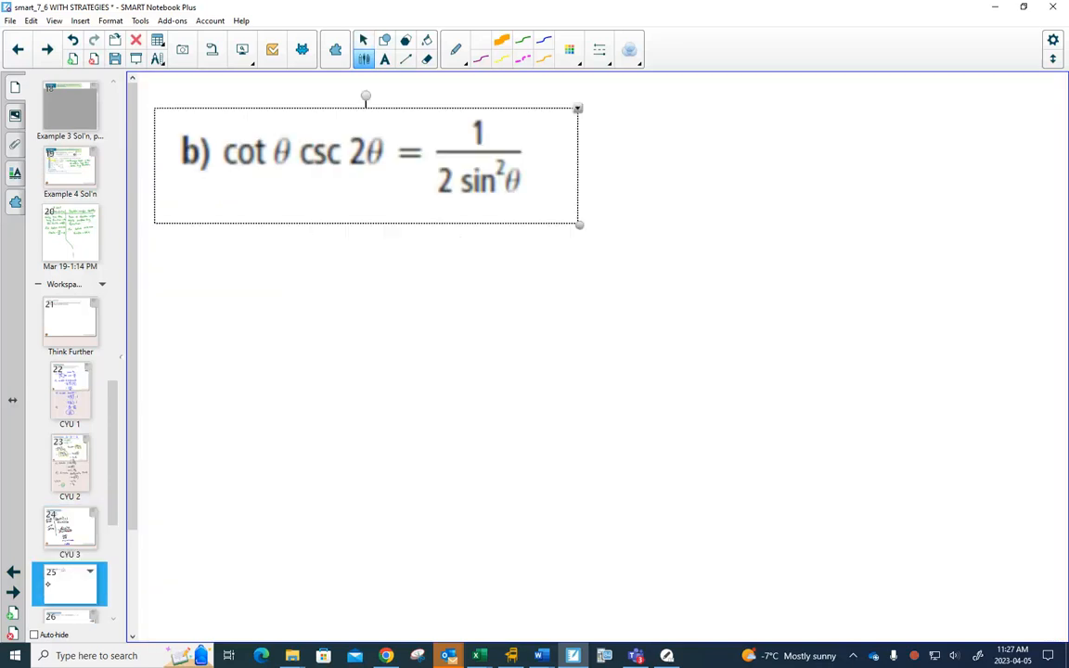
drag(406, 204, 410, 427)
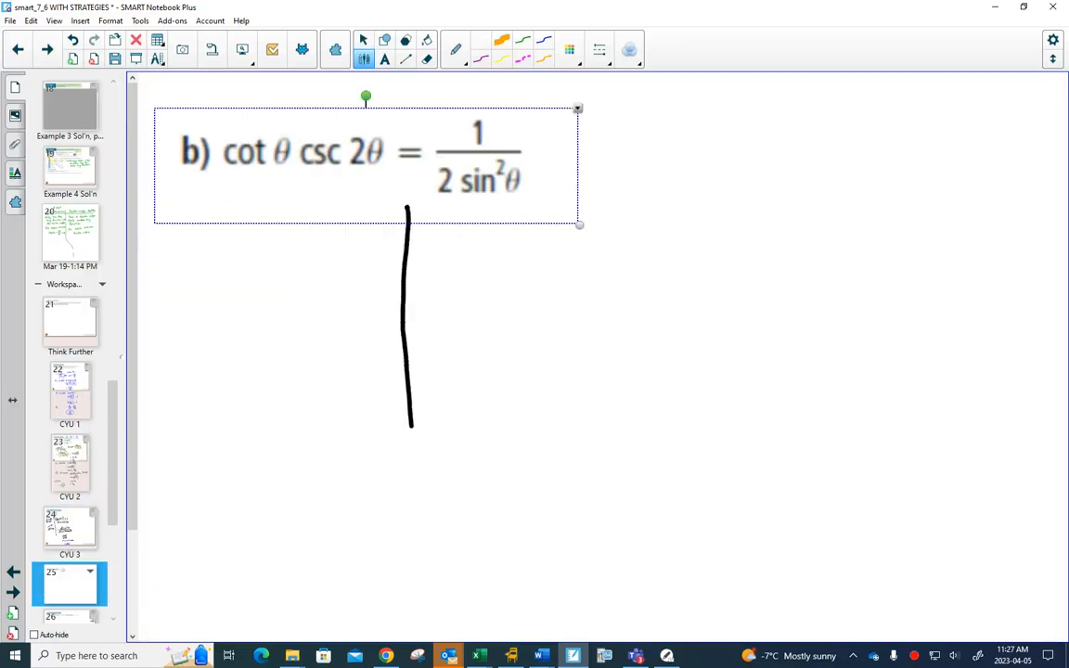
drag(410, 427, 418, 617)
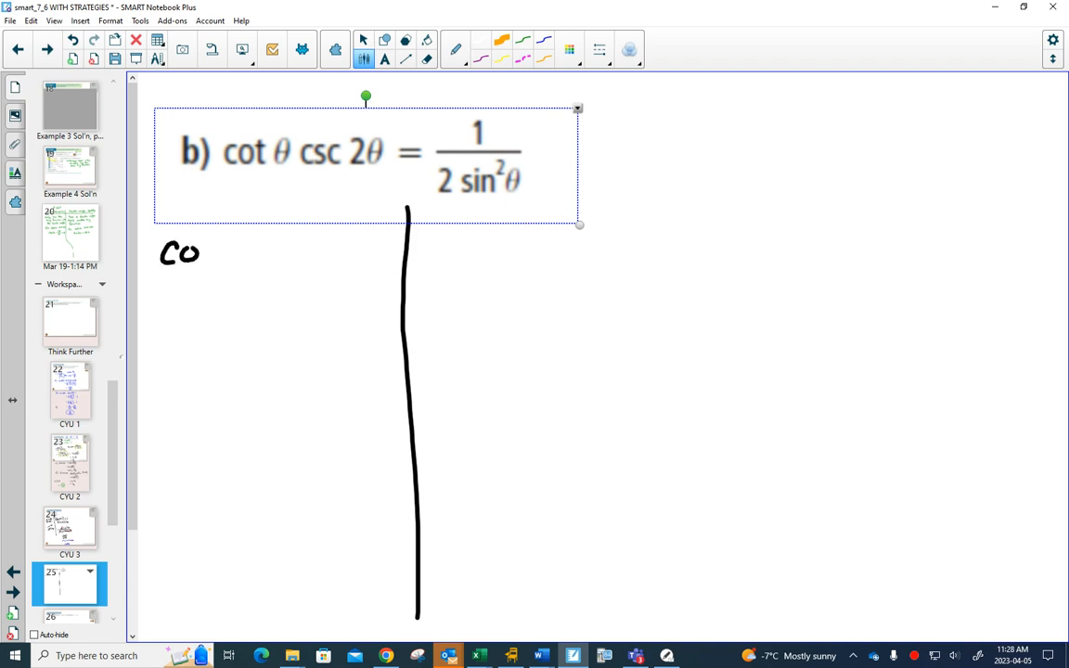
drag(199, 246, 251, 269)
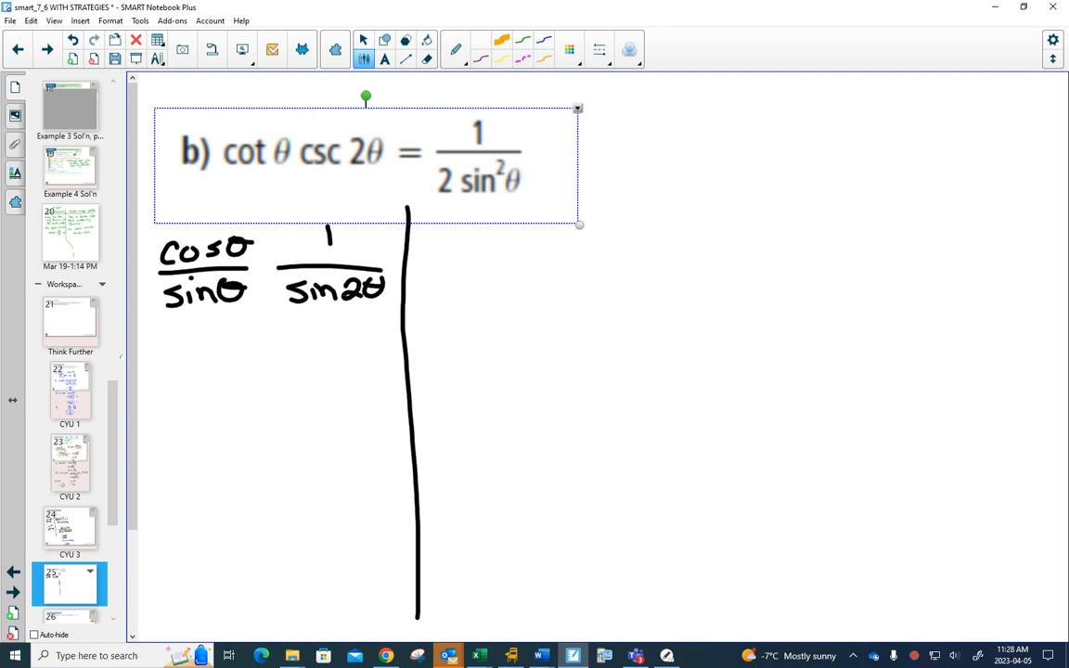
Add · 1/(2 sin θ cos θ) and cancel both cos θ terms in red
click(156, 378)
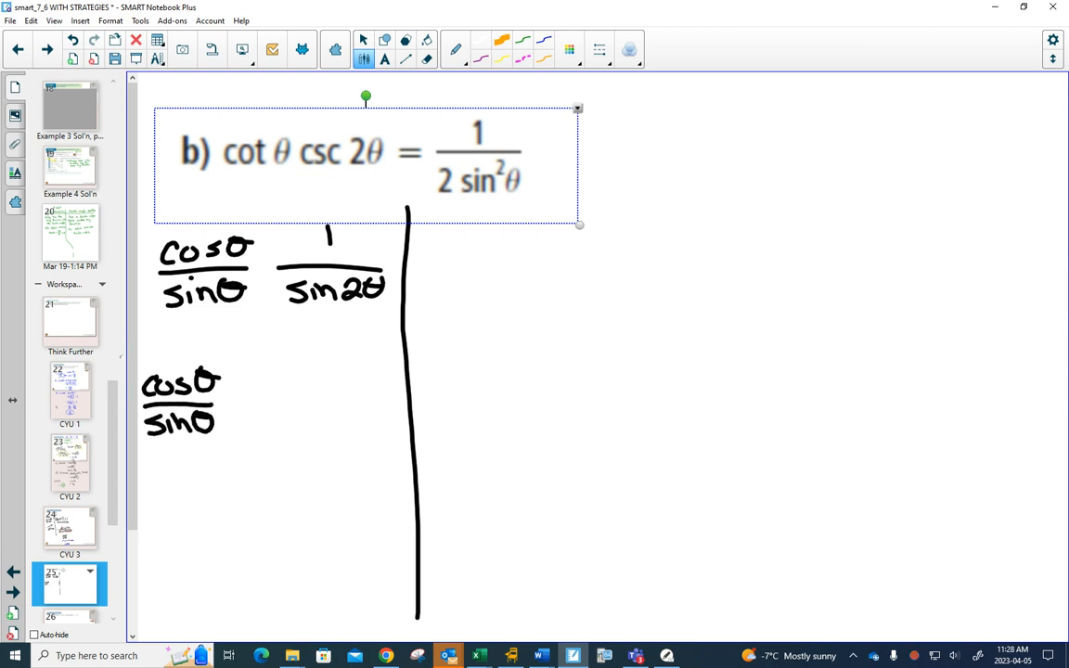
drag(269, 381, 390, 409)
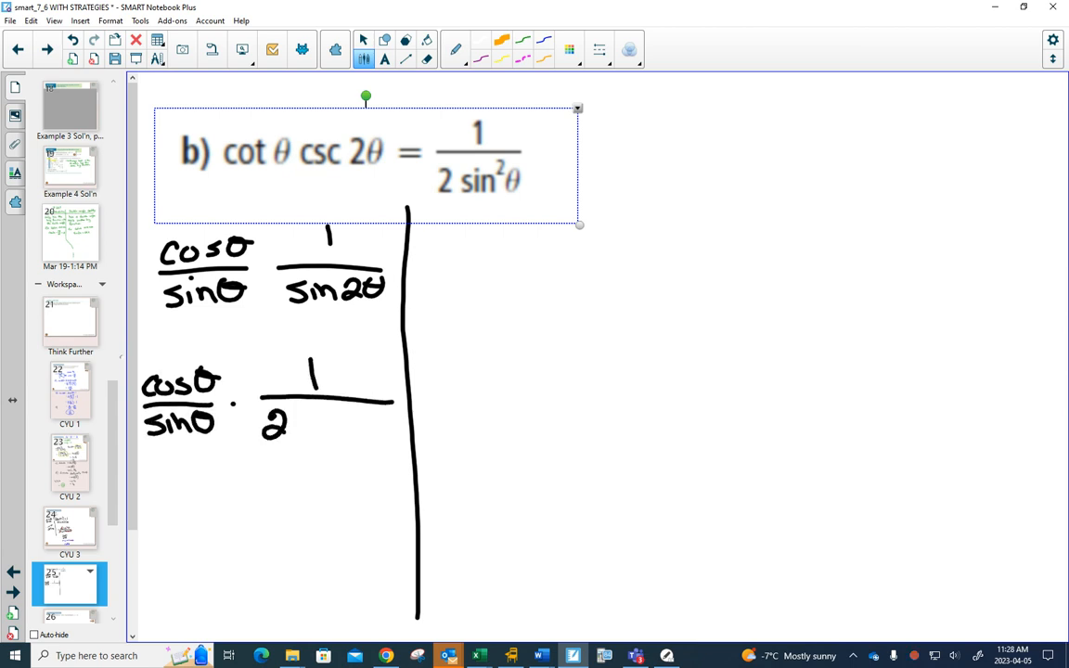
text(sinθcosθ)
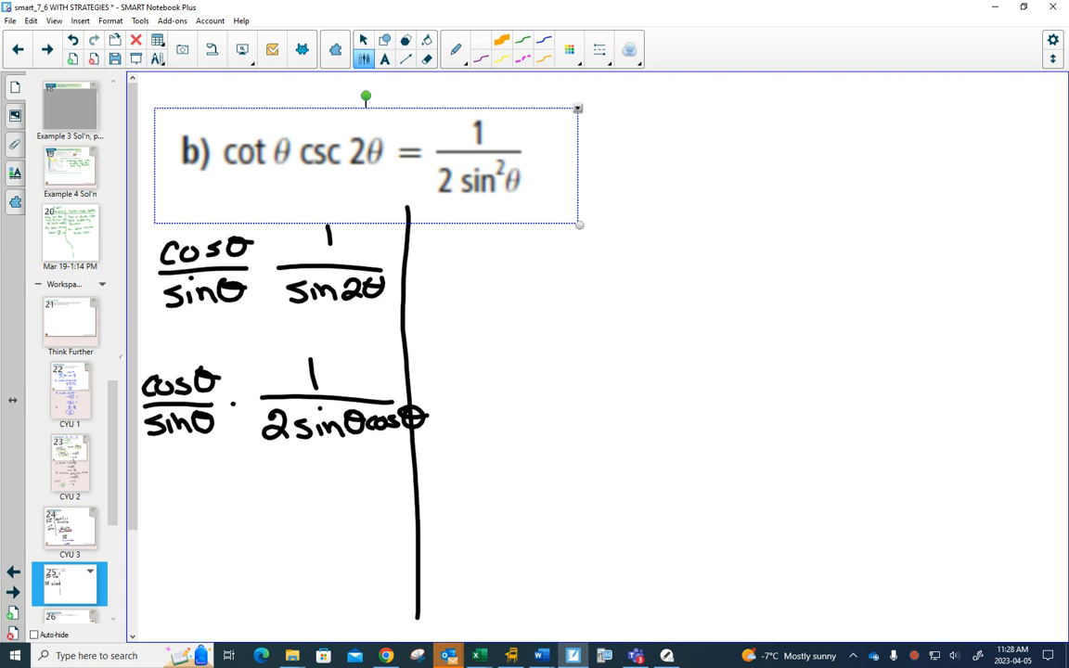
drag(144, 399, 218, 372)
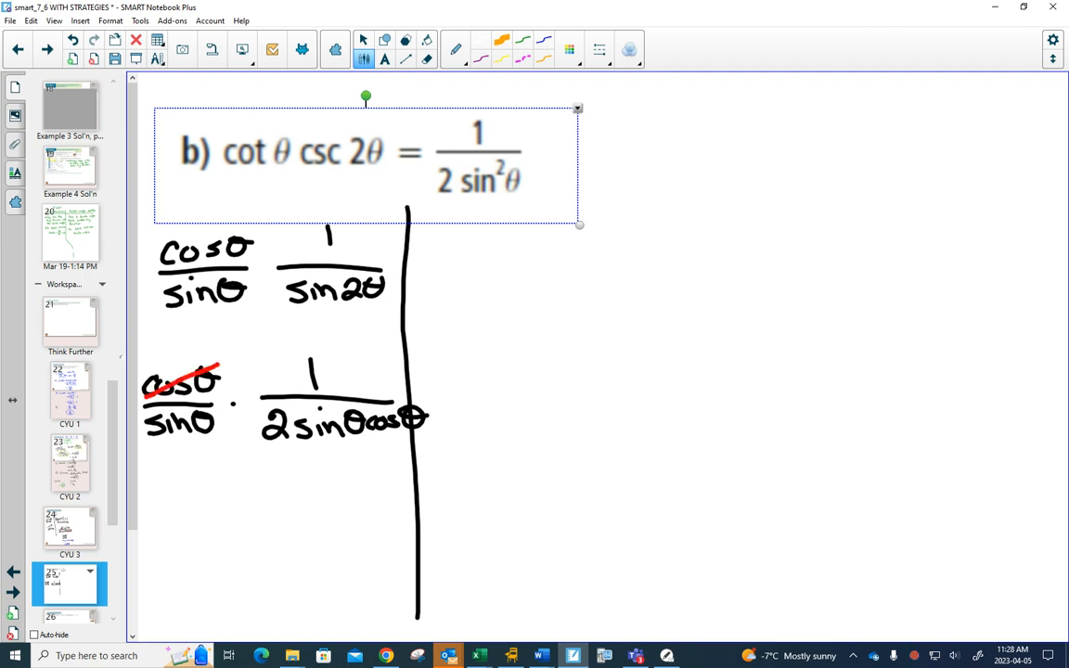
drag(357, 432, 427, 408)
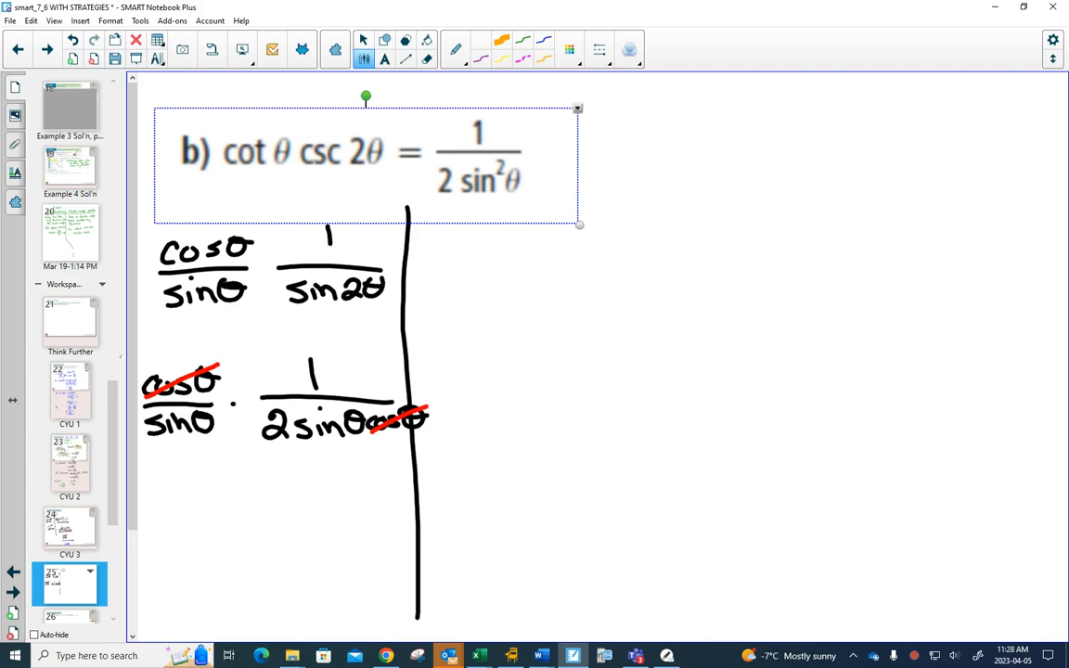